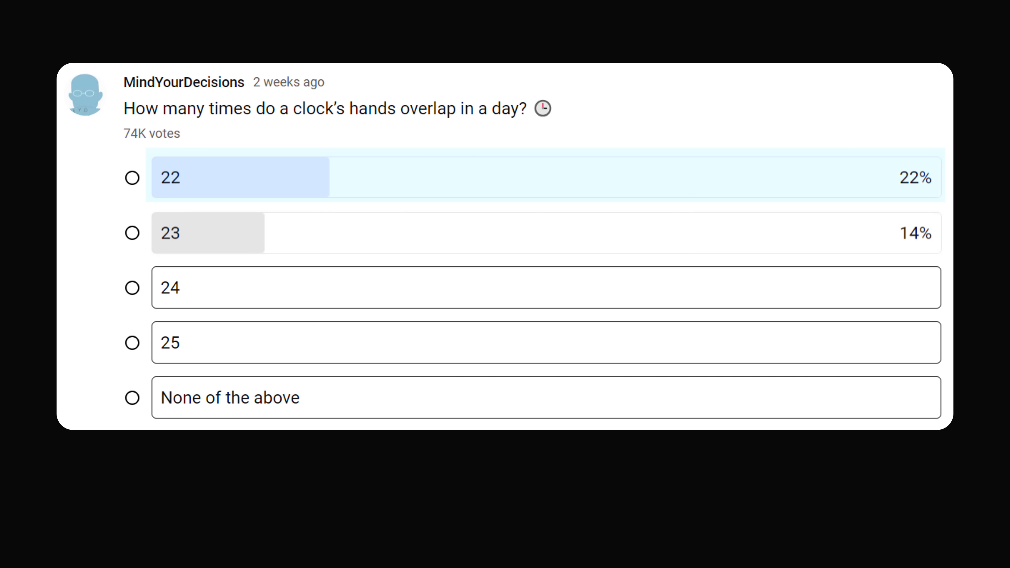
mouse_move(333, 287)
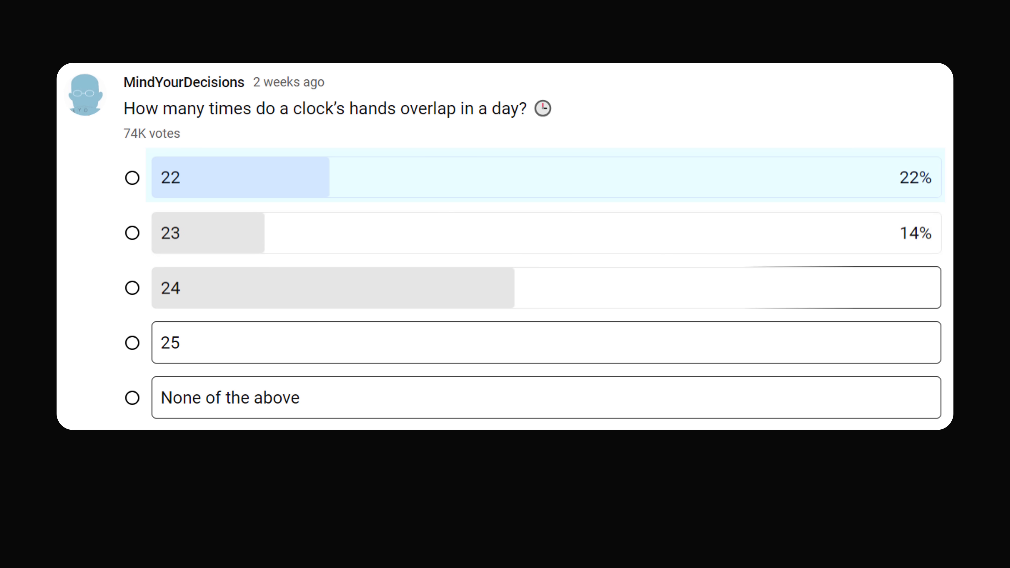